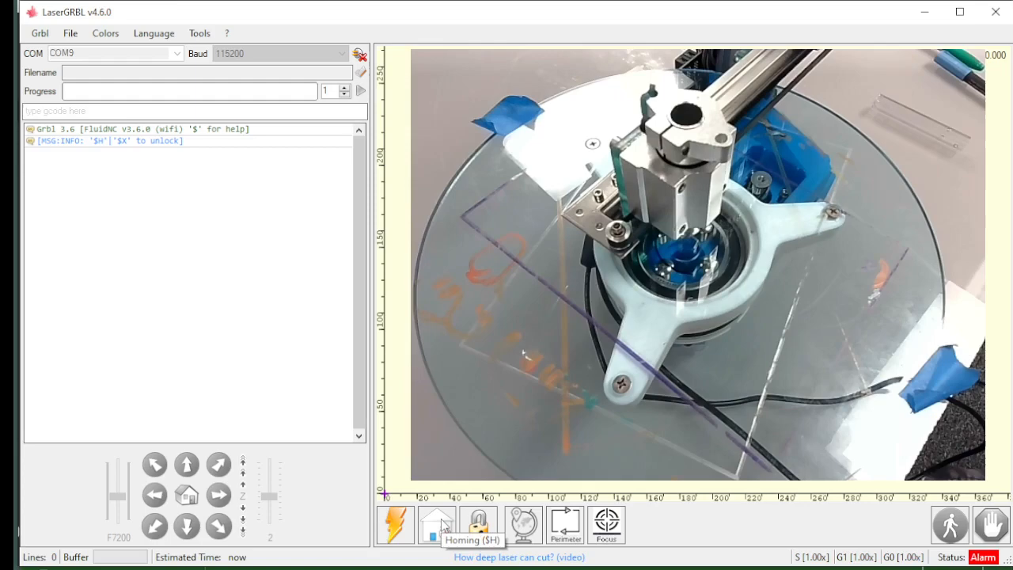
- Unlock the GRBL controller ($X) so the machine leaves alarm and reports Idle
{"action": "left_click", "coordinate": [433, 527]}
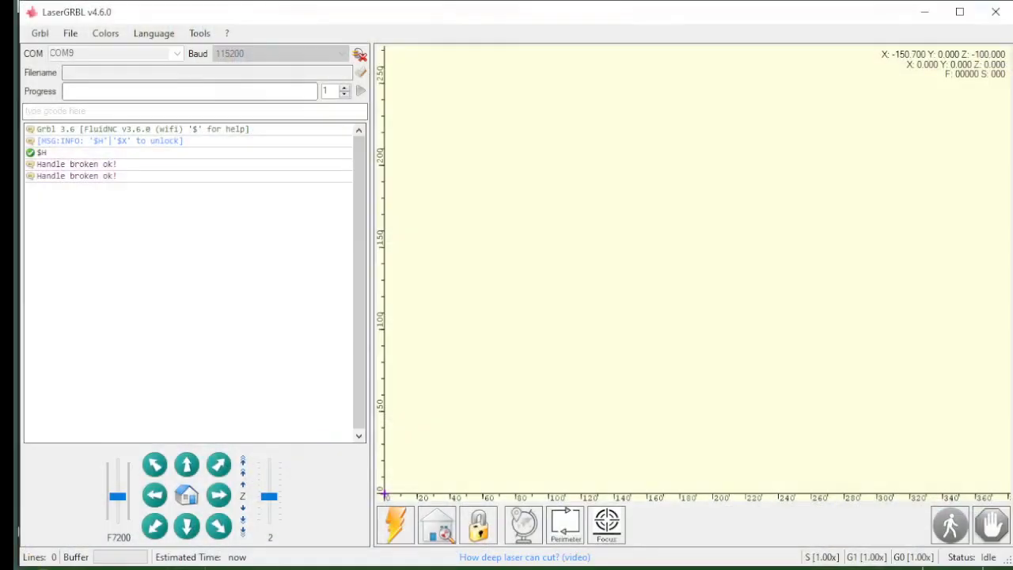
{"action": "mouse_move", "coordinate": [202, 181]}
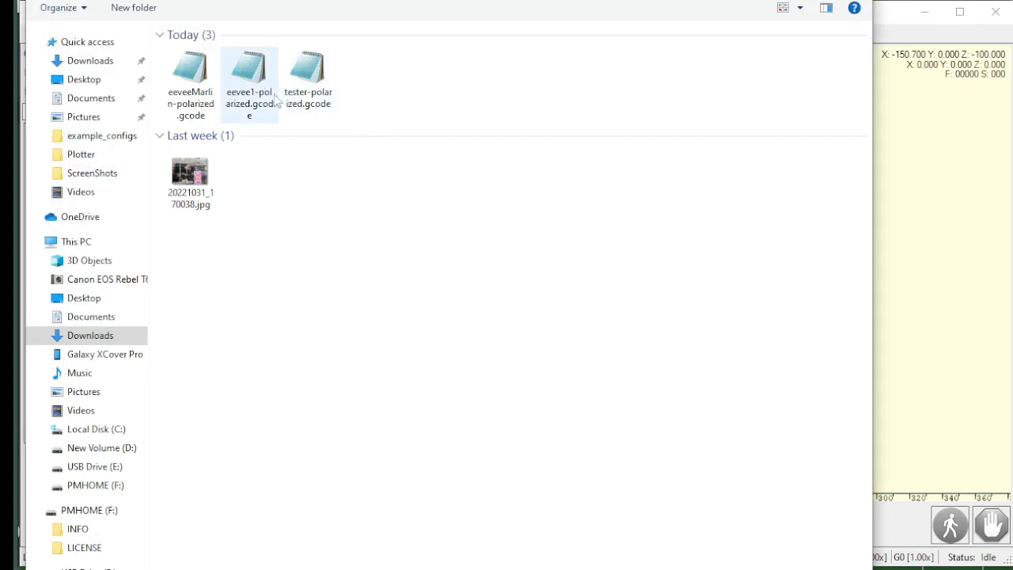
{"action": "mouse_move", "coordinate": [249, 90]}
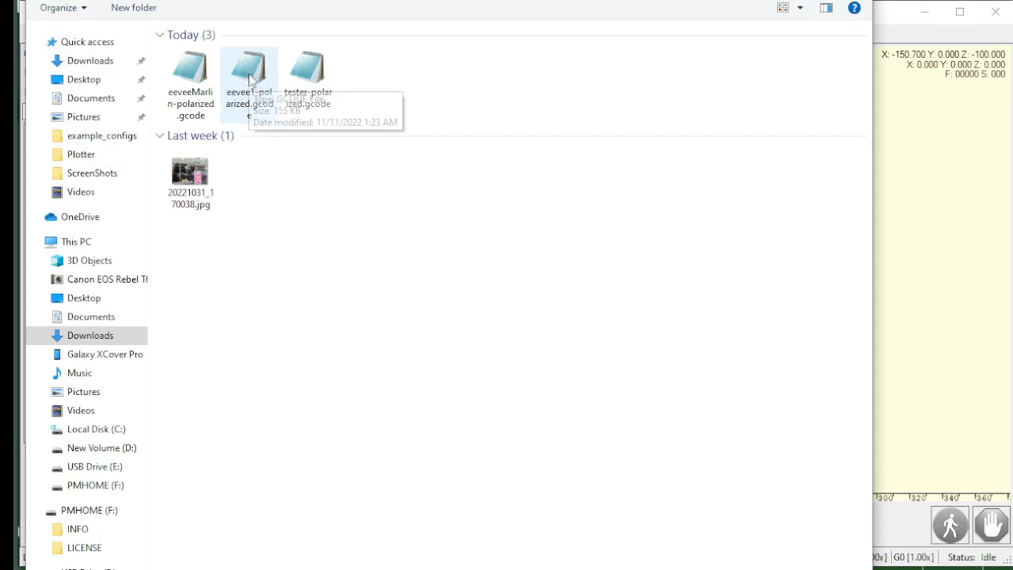
- Load eevee1-polarized.gcode from Downloads, showing its preview and 47 sec estimate
{"action": "double_click", "coordinate": [250, 66]}
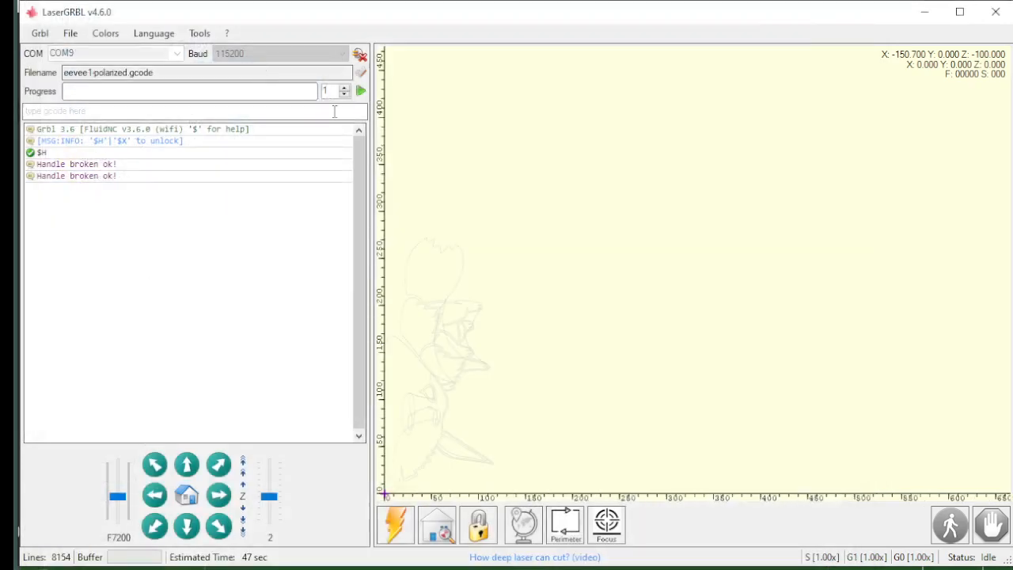
{"action": "mouse_move", "coordinate": [428, 343]}
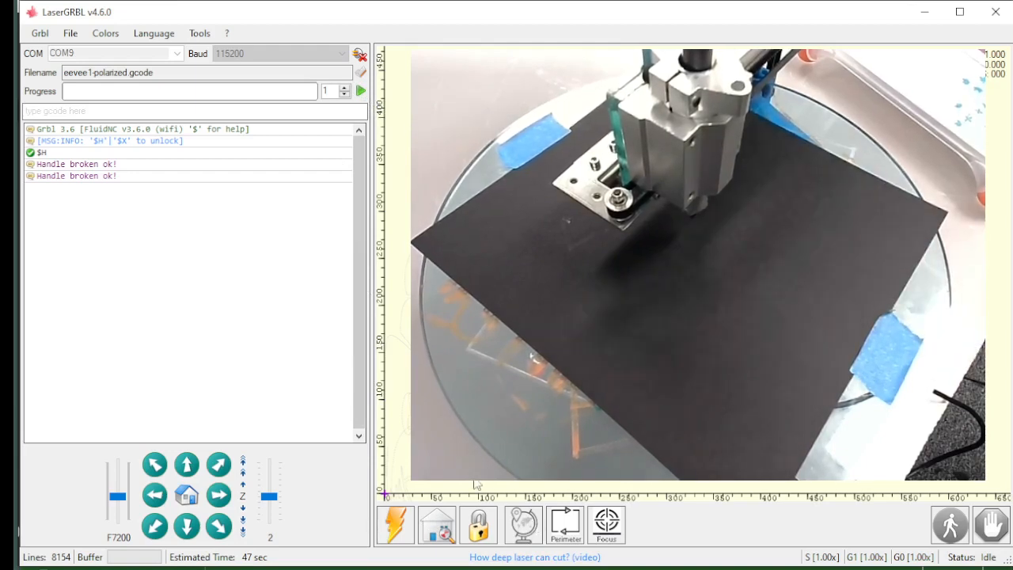
{"action": "mouse_move", "coordinate": [361, 90]}
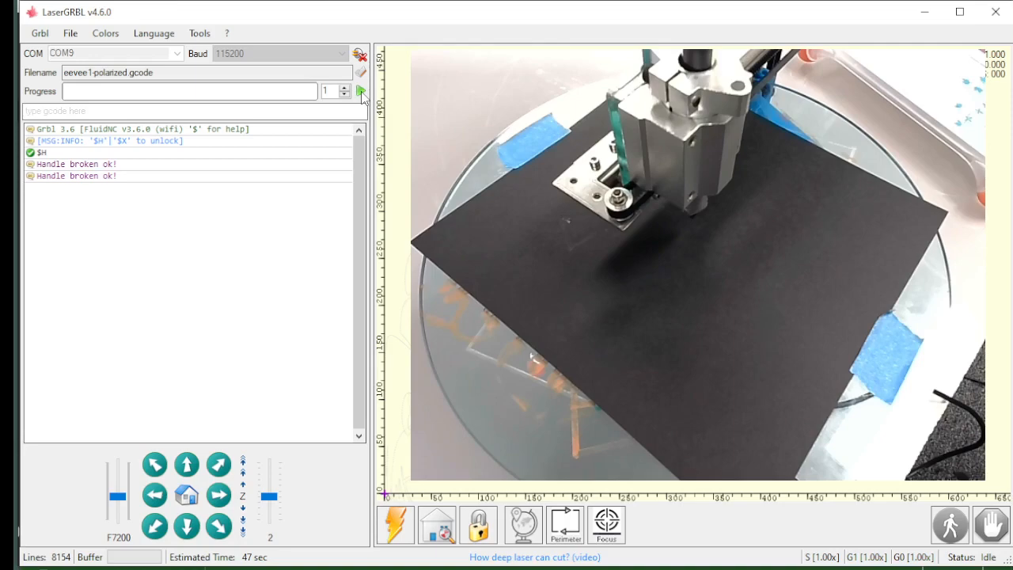
{"action": "left_click", "coordinate": [361, 90]}
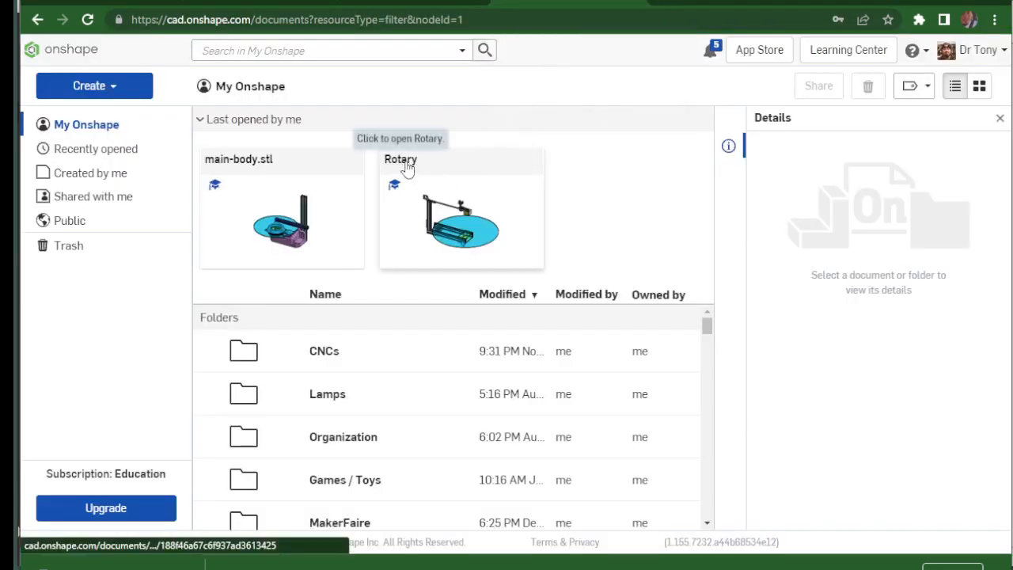
{"action": "mouse_move", "coordinate": [238, 158]}
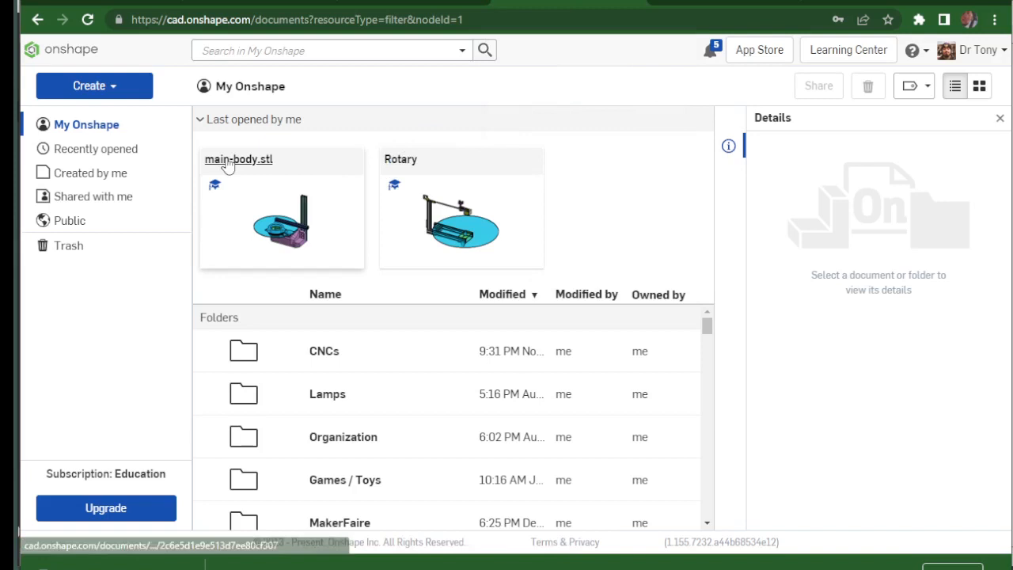
{"action": "mouse_move", "coordinate": [541, 247]}
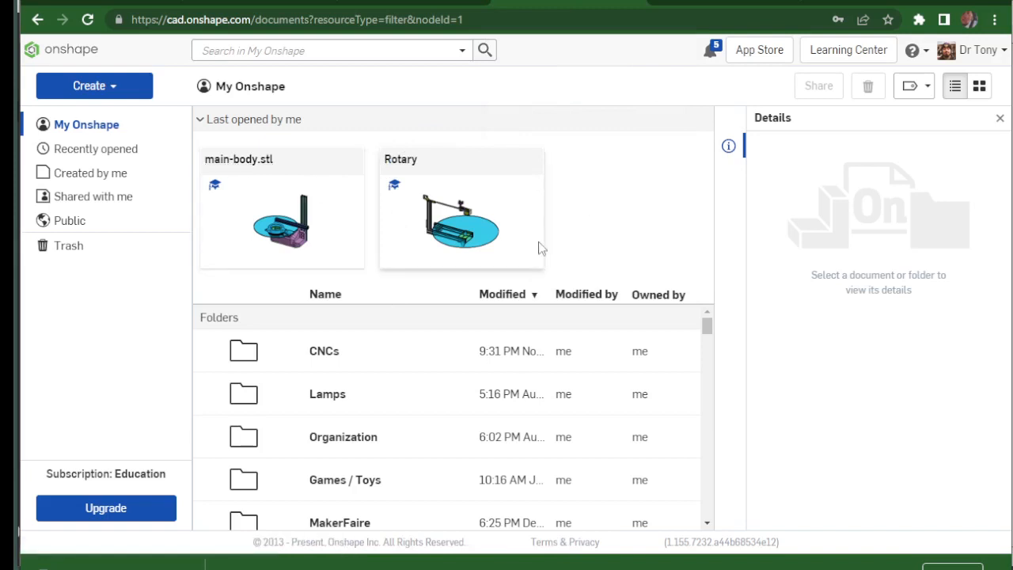
{"action": "mouse_move", "coordinate": [728, 178]}
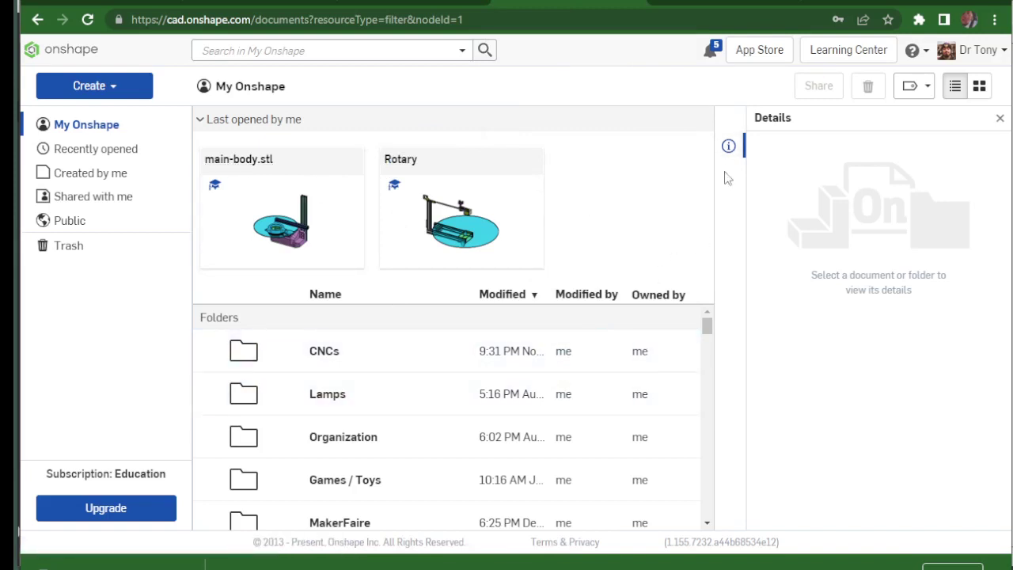
{"action": "mouse_move", "coordinate": [893, 9]}
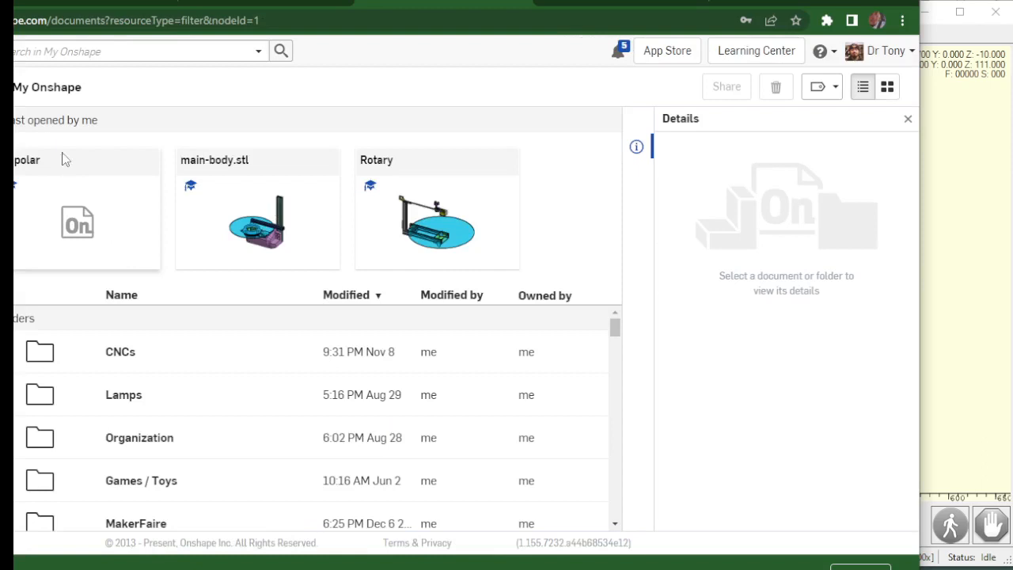
{"action": "mouse_move", "coordinate": [198, 163]}
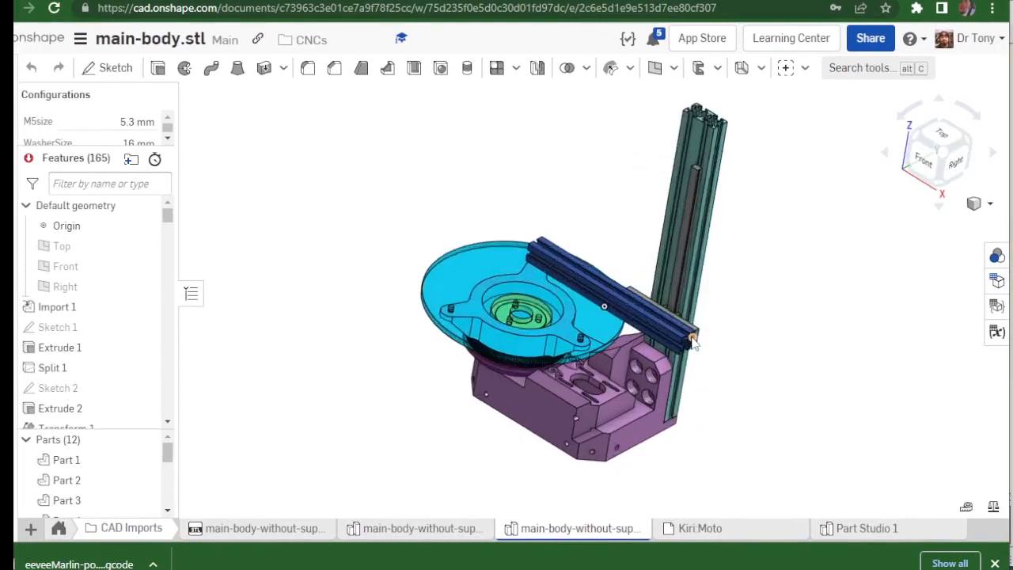
{"action": "left_click_drag", "start_coordinate": [694, 340], "coordinate": [678, 388]}
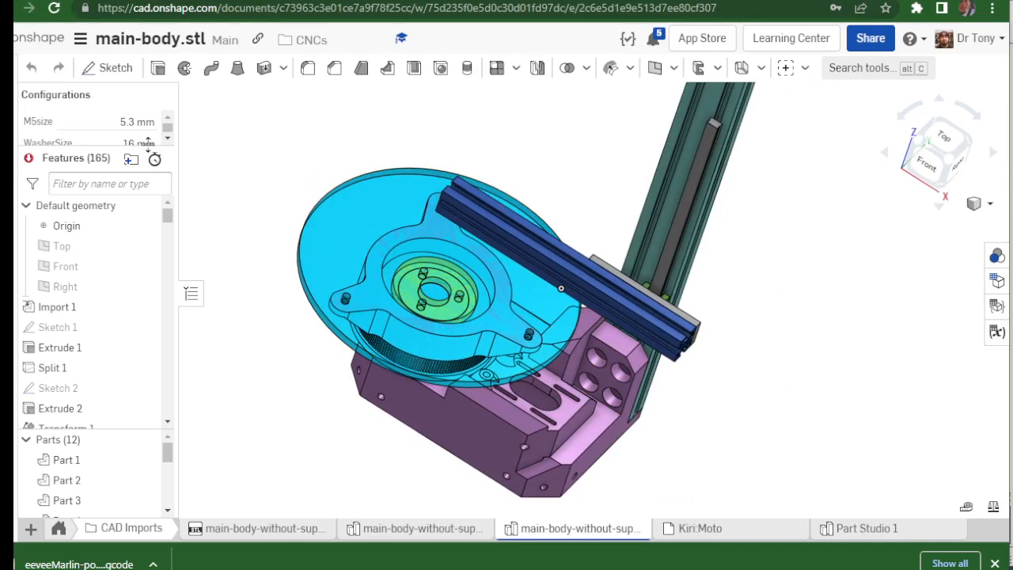
{"action": "scroll", "scroll_direction": "down", "scroll_amount": 3}
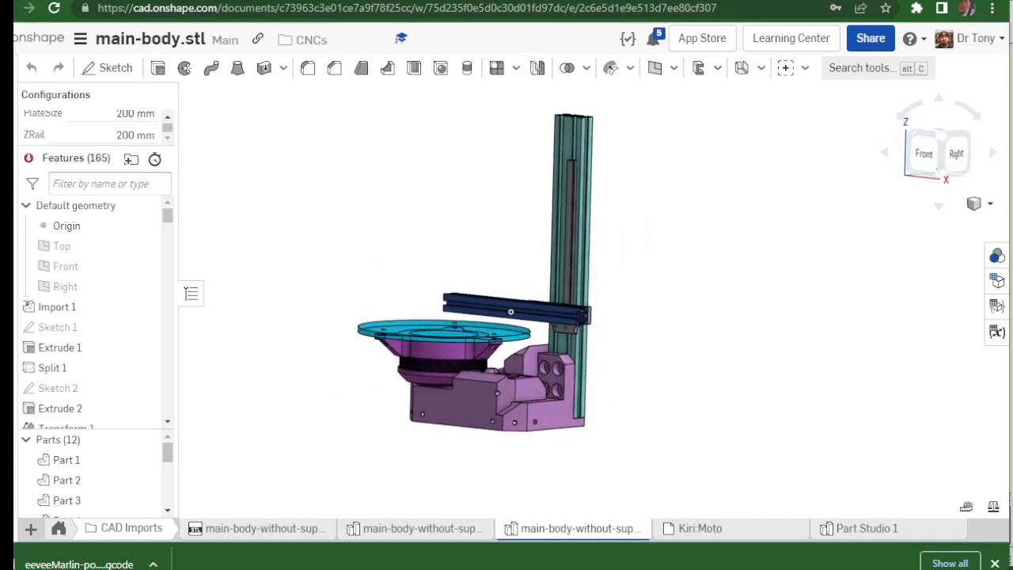
{"action": "left_click", "coordinate": [38, 38]}
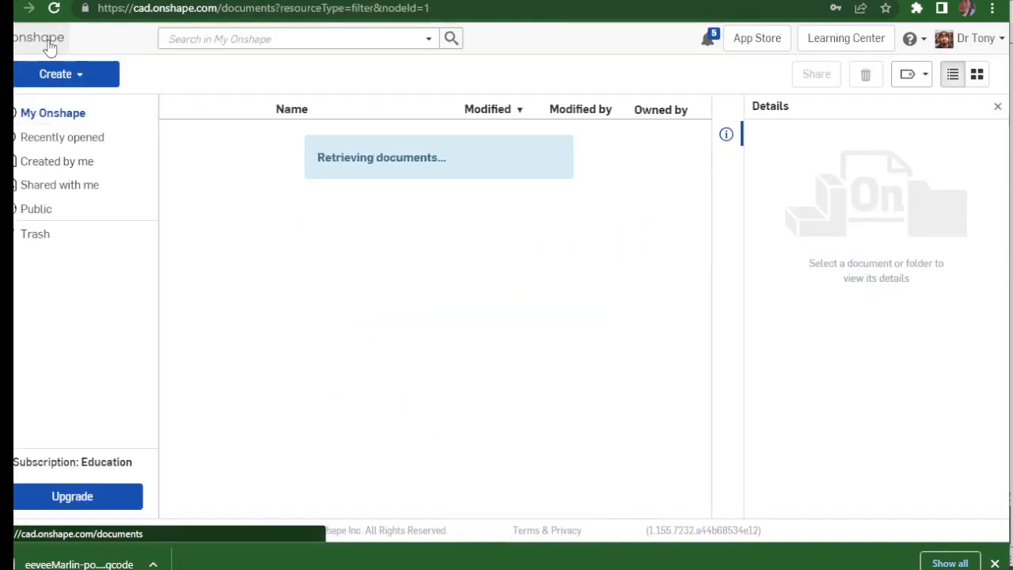